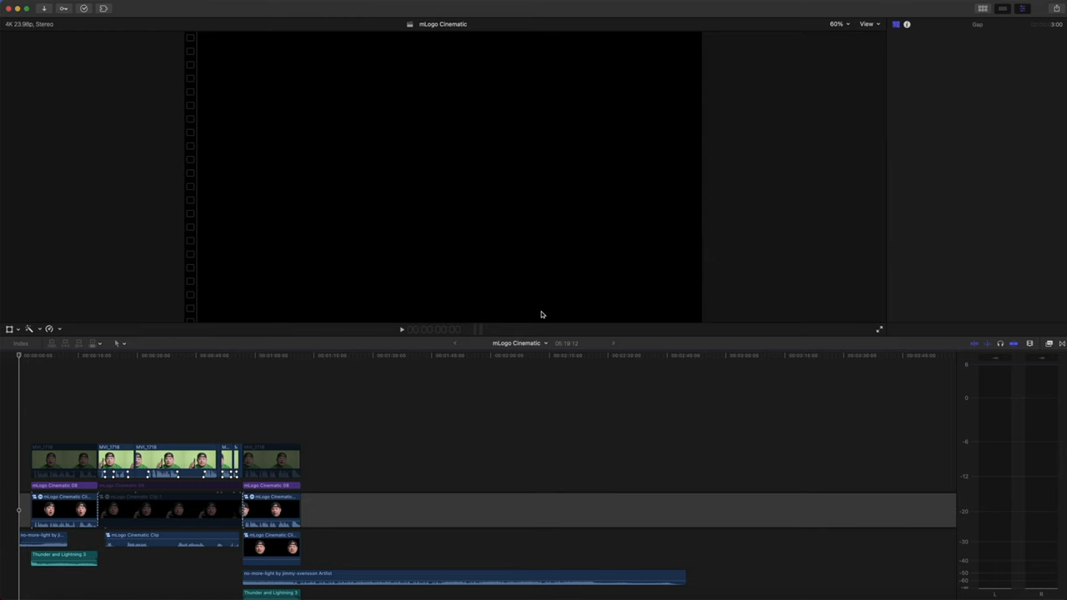
mouse_move(548, 310)
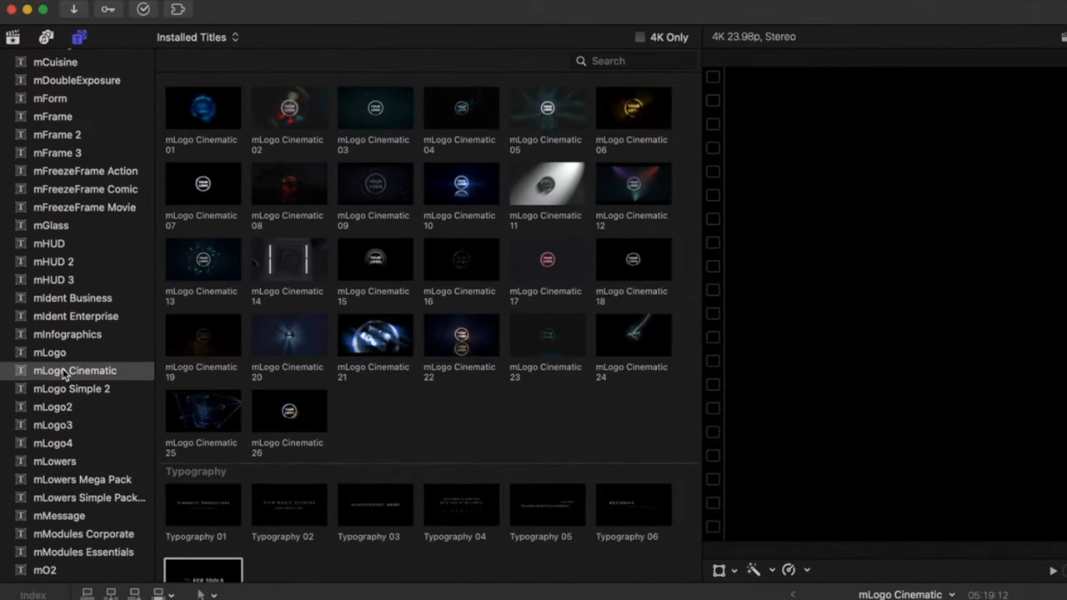
Step: Show the mLogo Cinematic title collection under Installed Titles
click(75, 370)
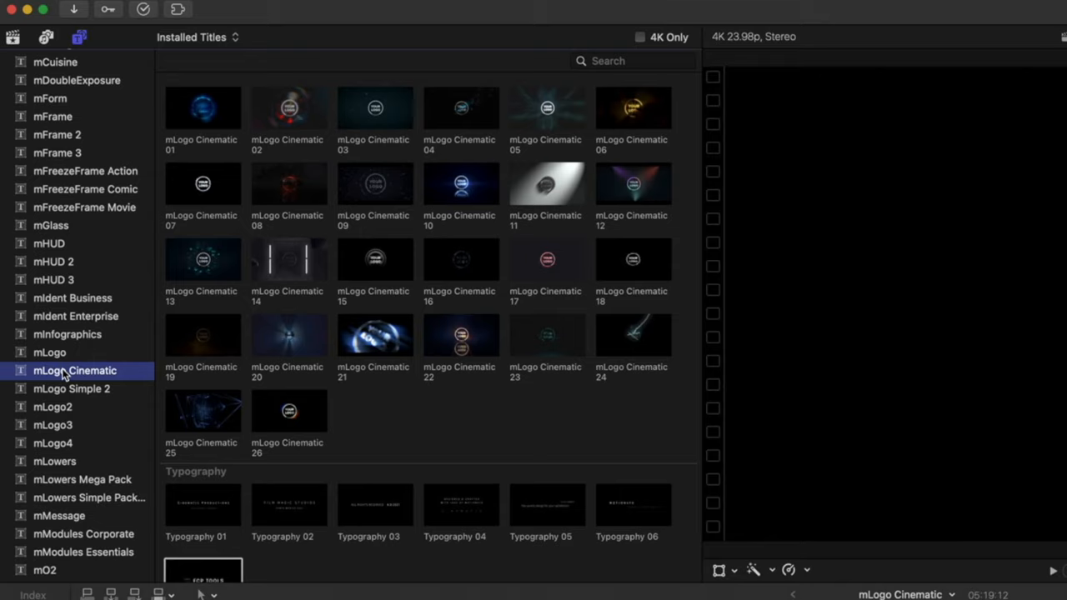
mouse_move(146, 194)
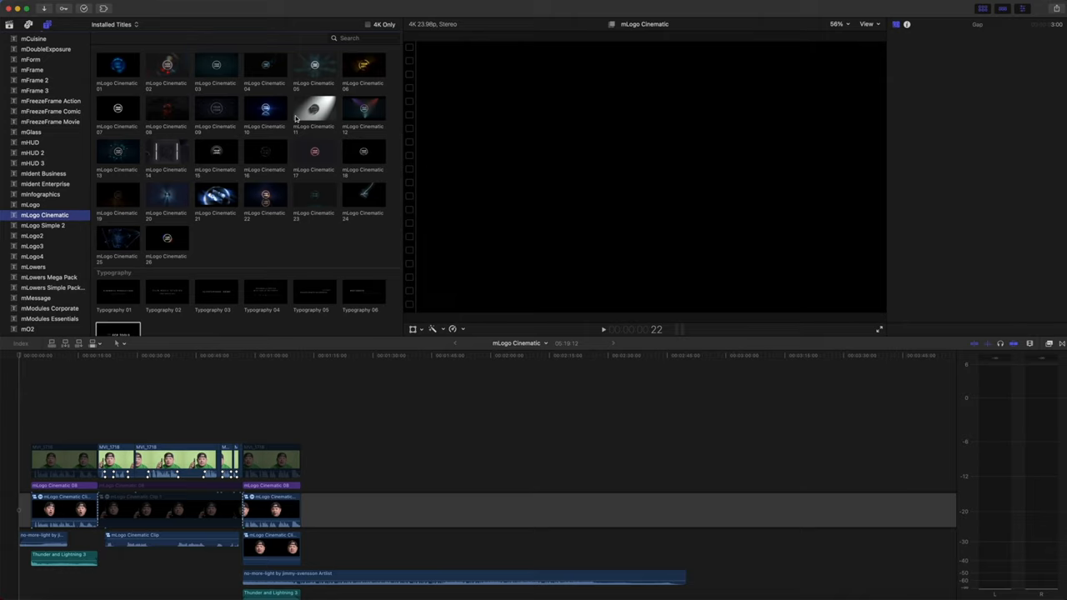
Step: Add mLogo Cinematic 11 to the timeline and fill its drop zone with the circle logo clip
click(314, 108)
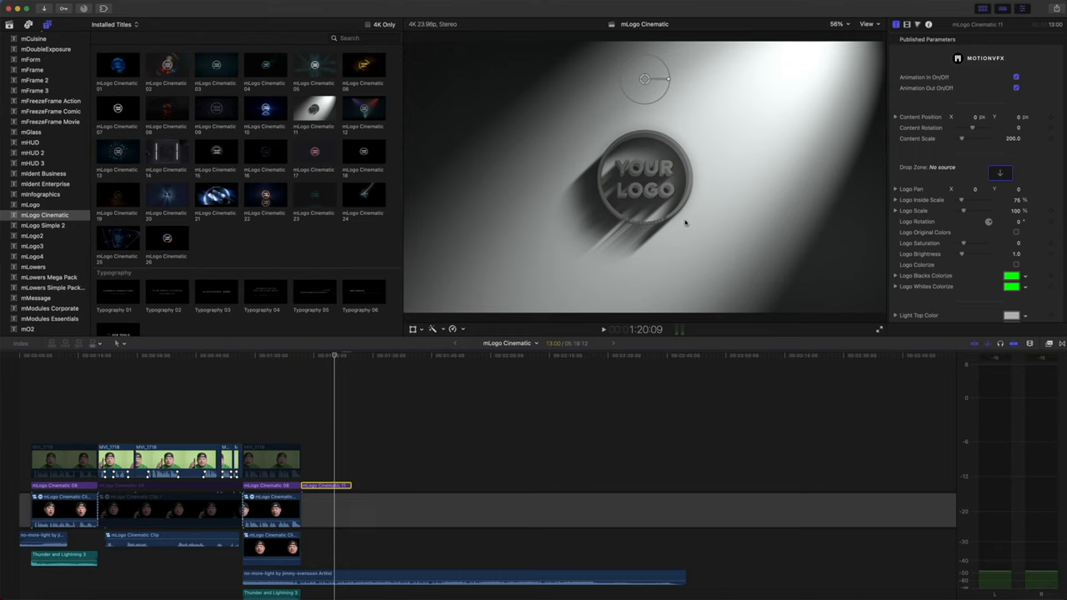
click(999, 173)
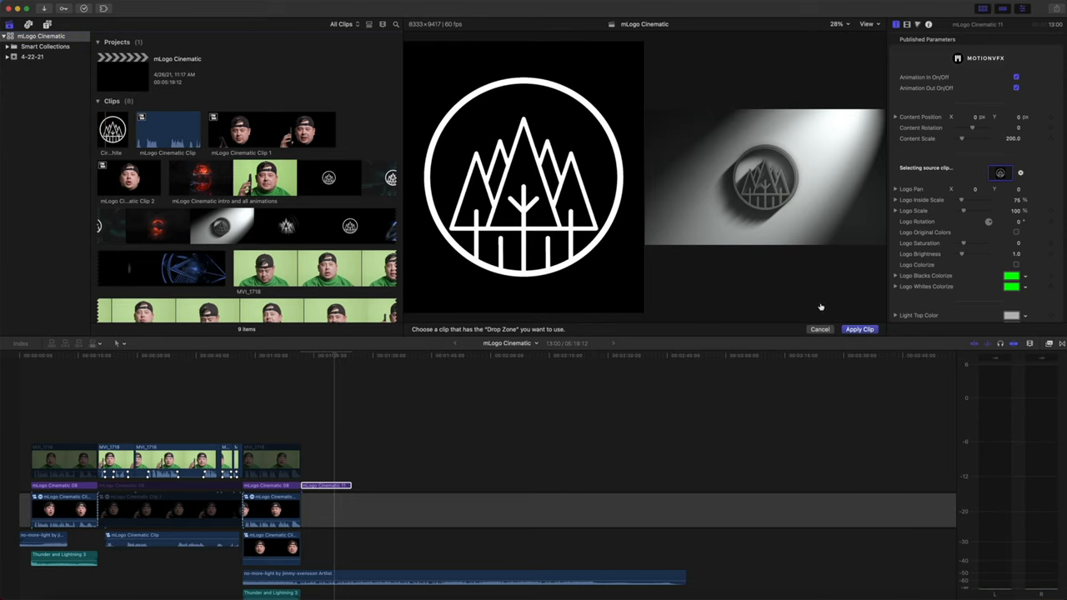
click(859, 329)
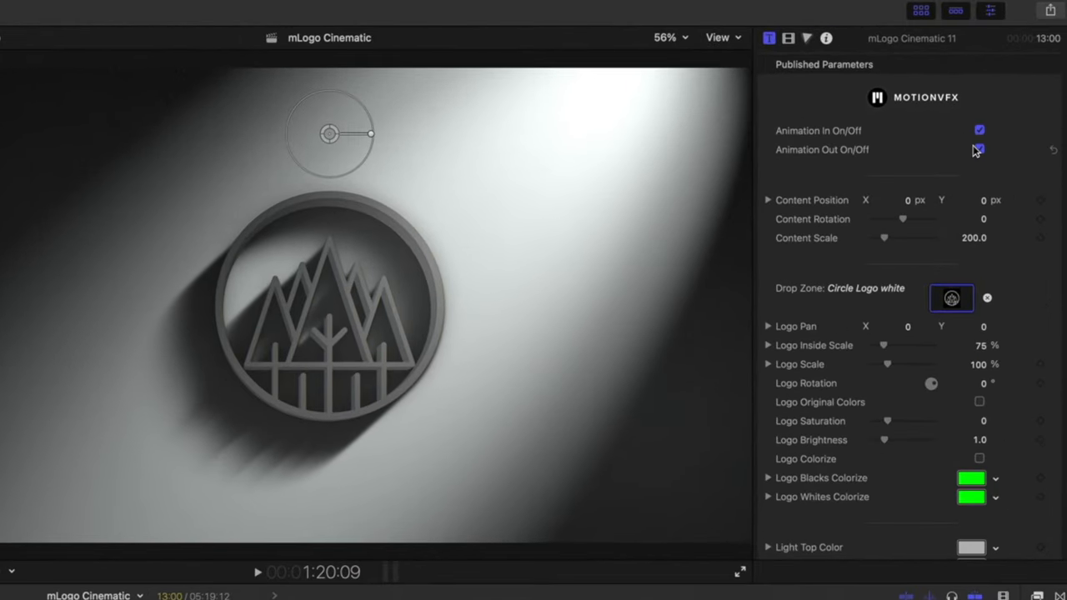
Step: Reposition the logo content and set Logo Inside Scale 56% and Logo Scale 161%
click(979, 149)
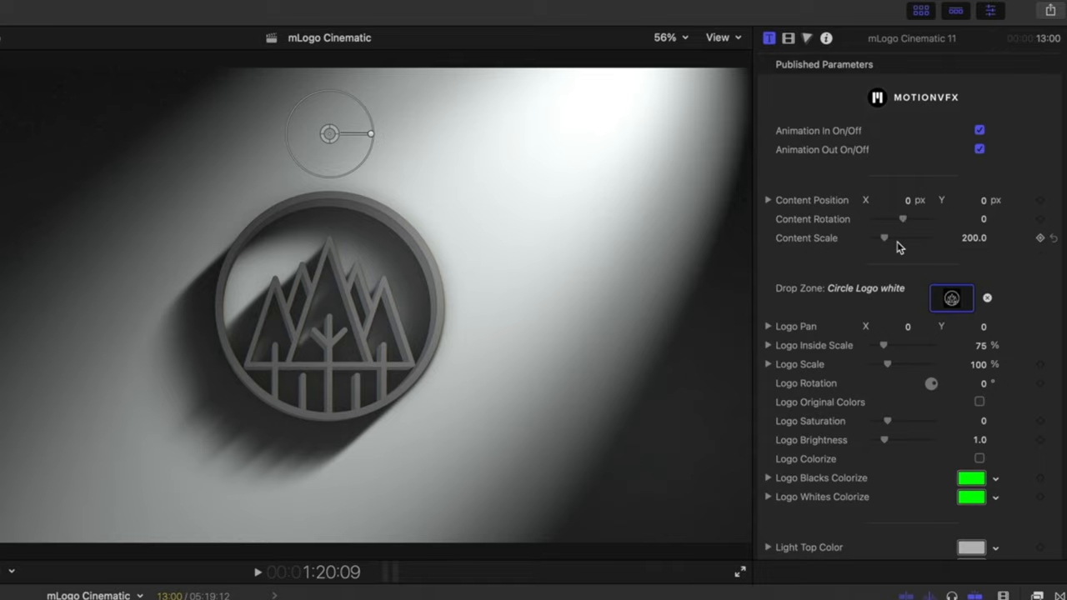
mouse_move(331, 138)
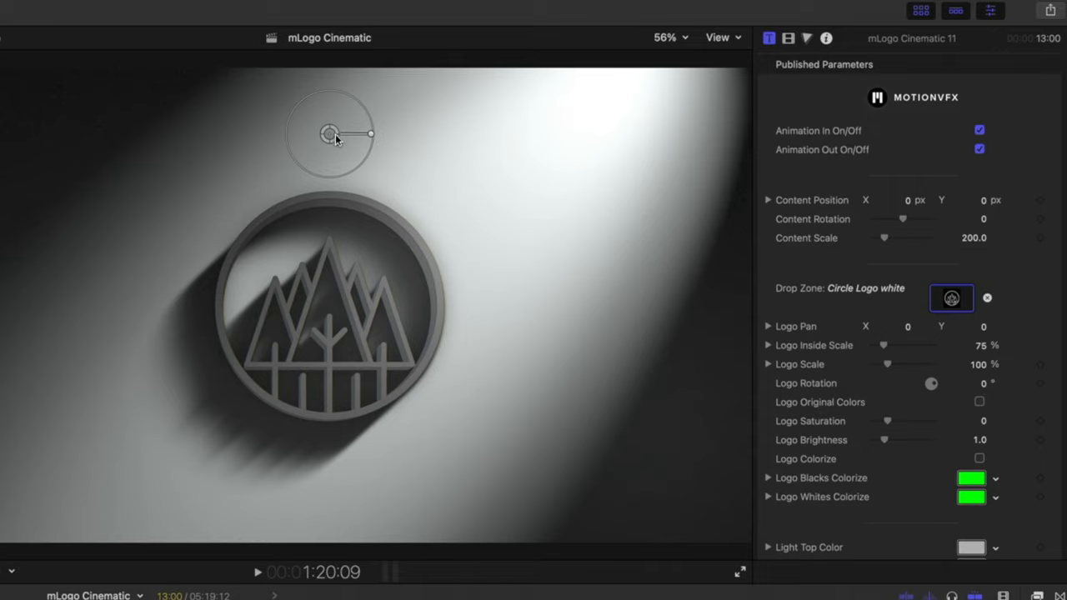
drag(329, 133, 211, 183)
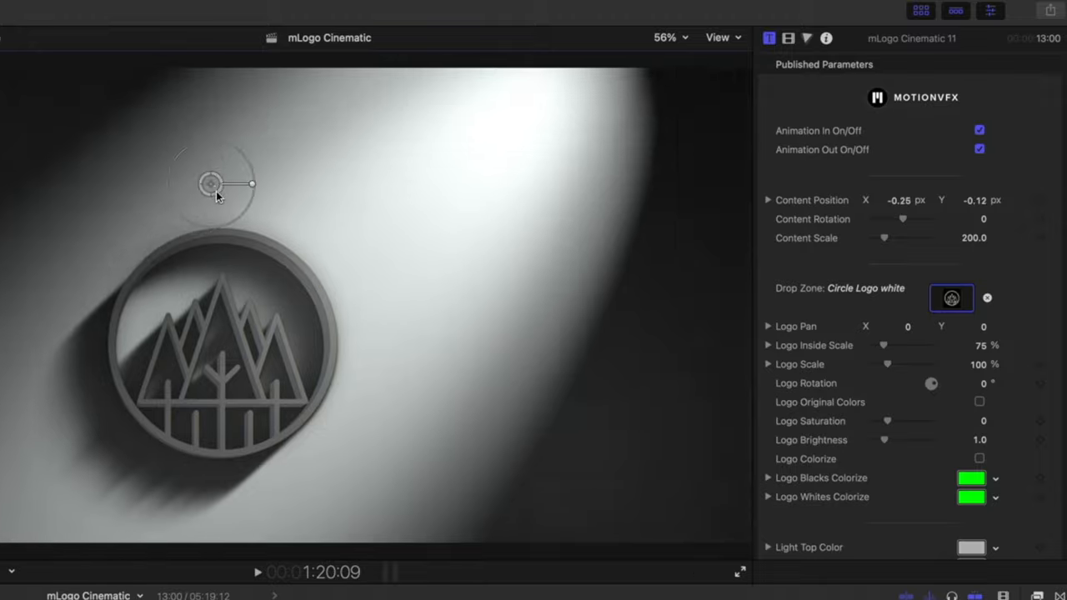
drag(211, 182, 360, 109)
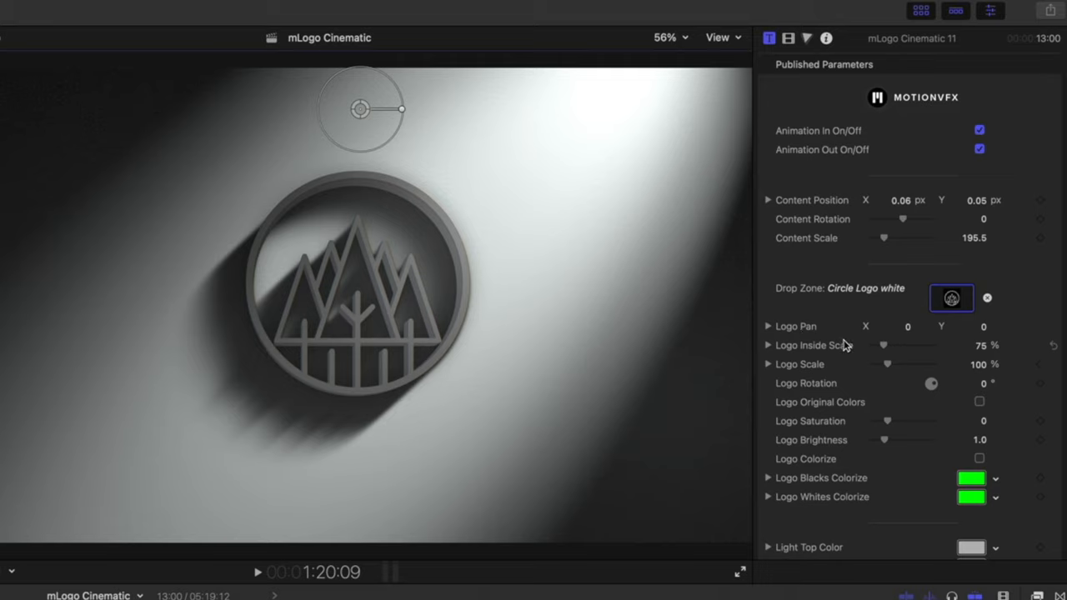
mouse_move(879, 354)
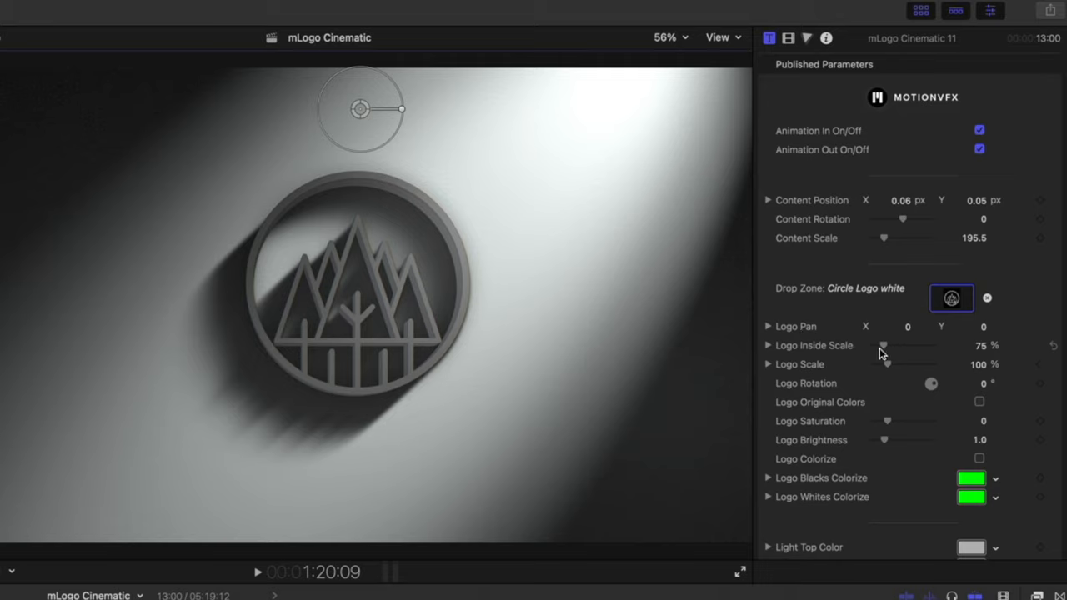
drag(883, 345, 876, 345)
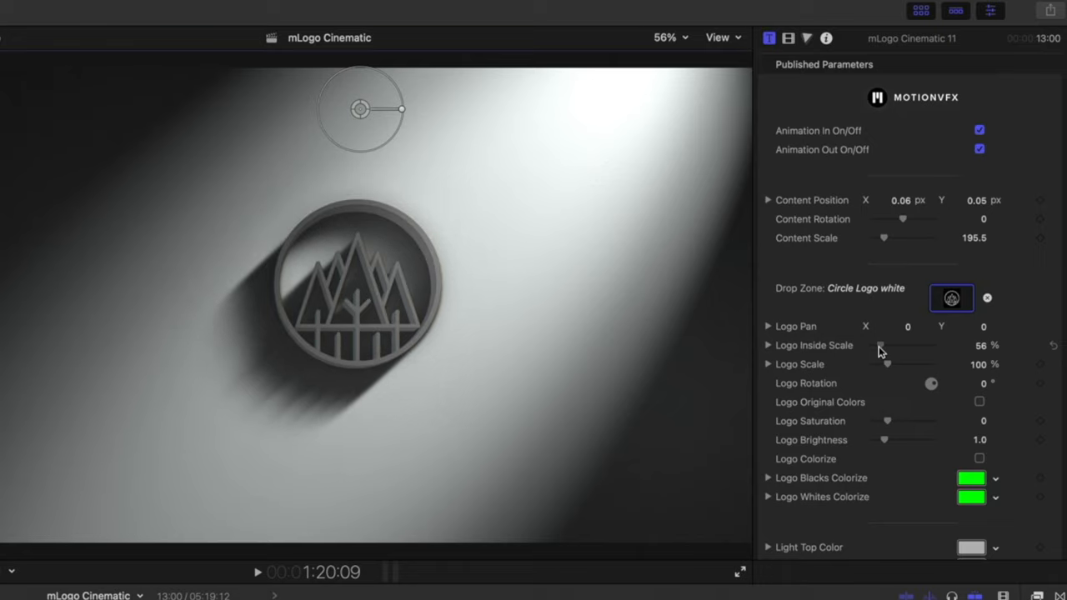
drag(886, 364, 898, 364)
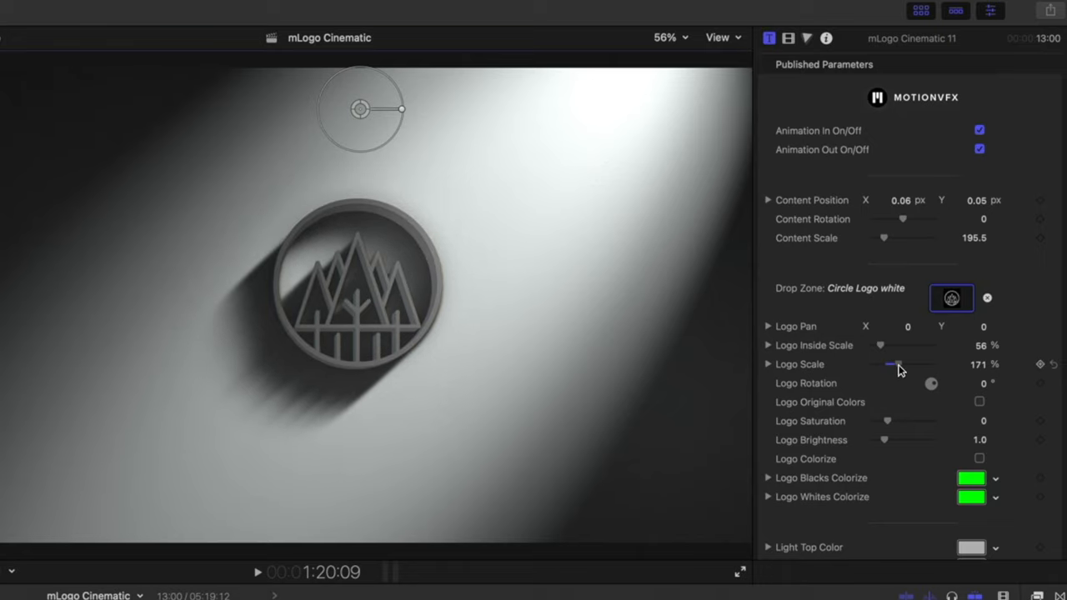
drag(899, 365, 896, 364)
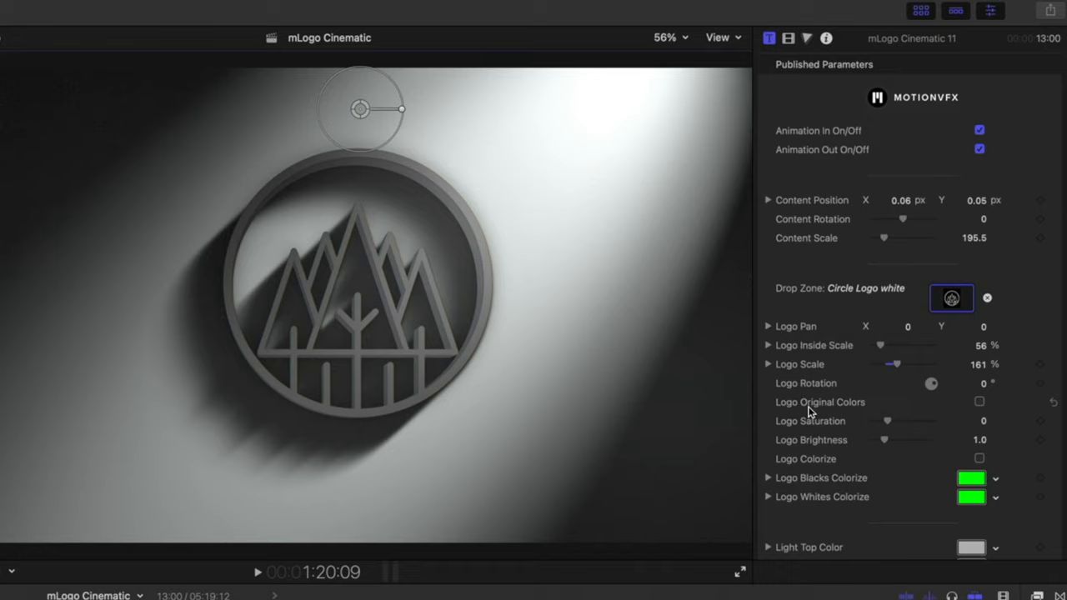
mouse_move(980, 404)
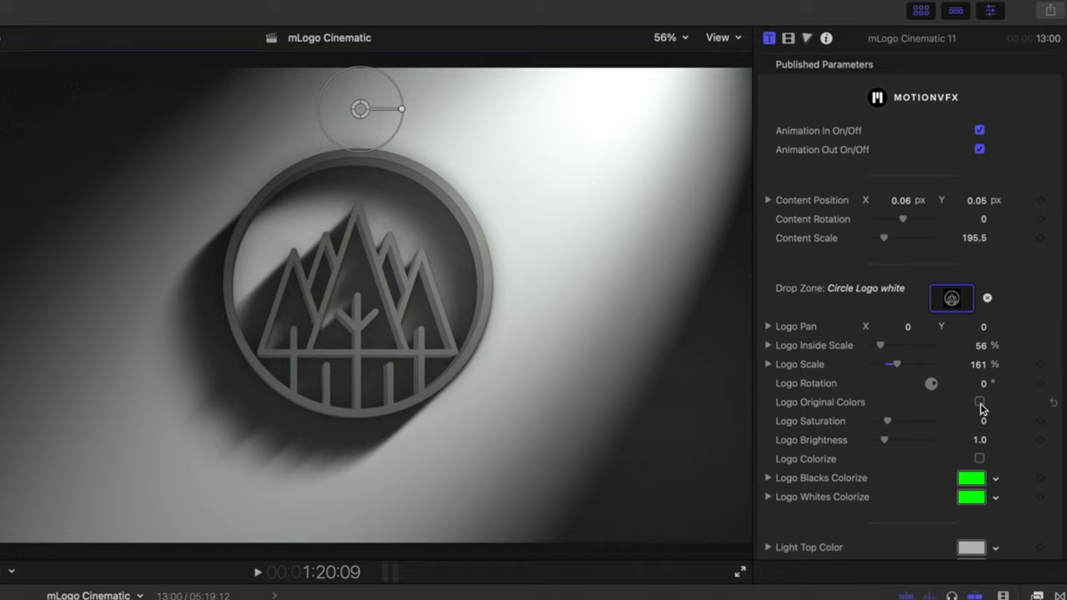
Step: Try Original Colors and Colorize, leaving both off so the logo stays grey relief
click(977, 403)
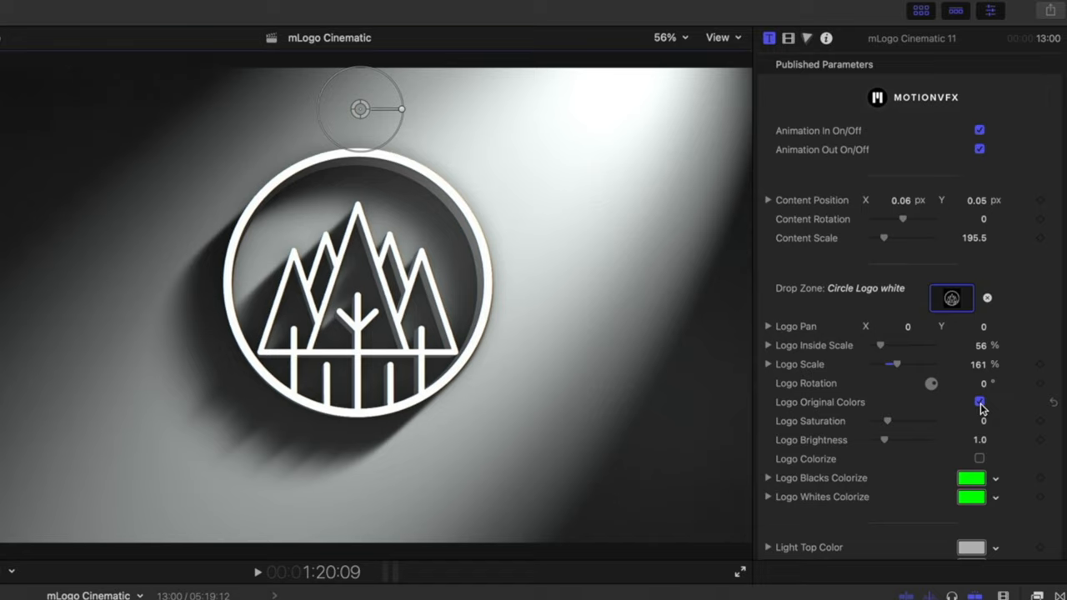
click(977, 402)
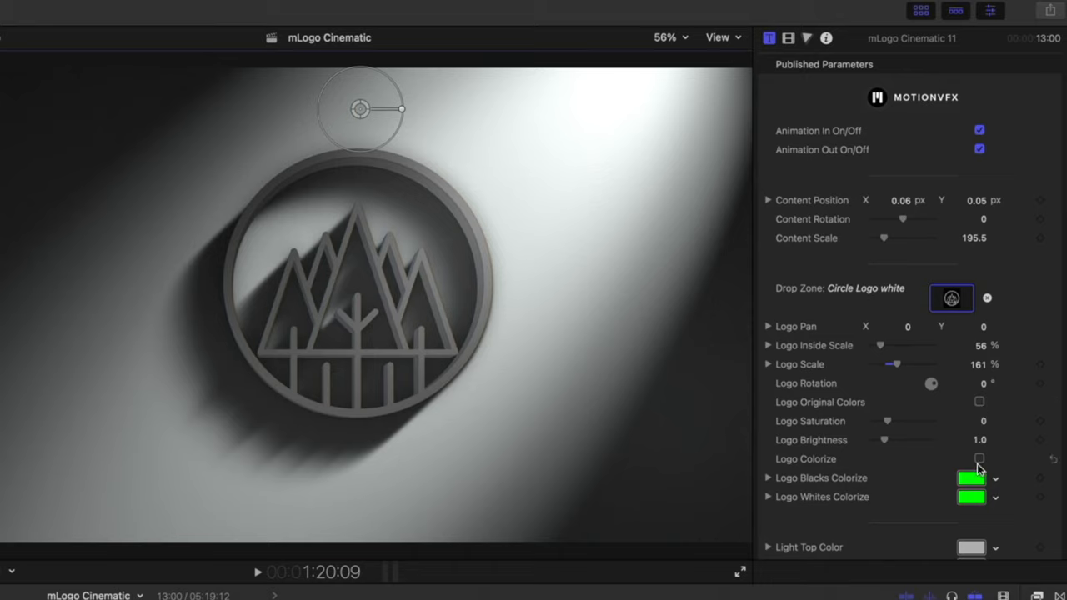
click(979, 459)
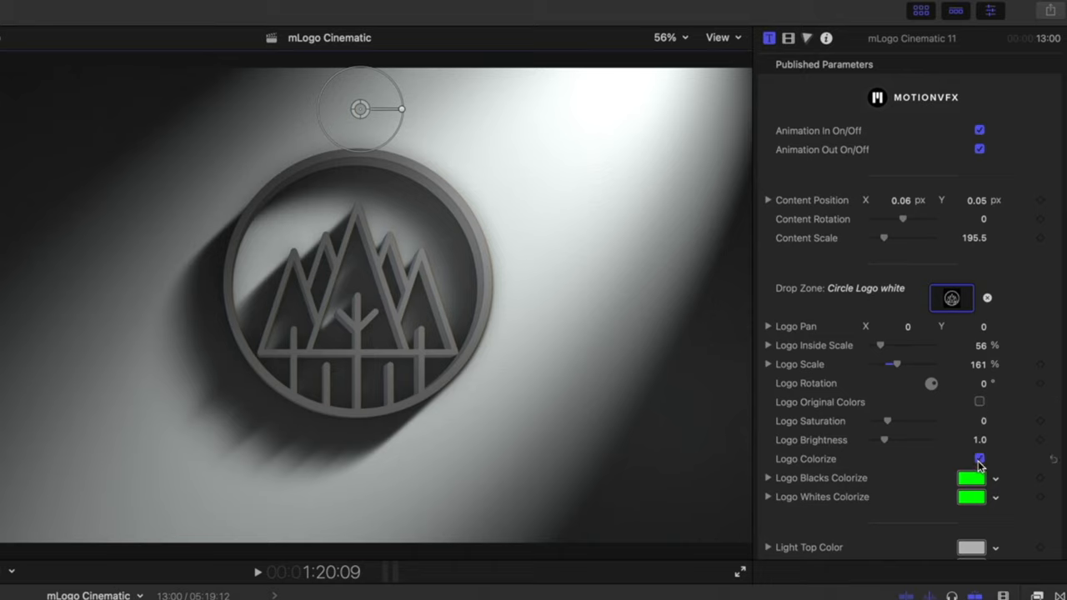
click(978, 459)
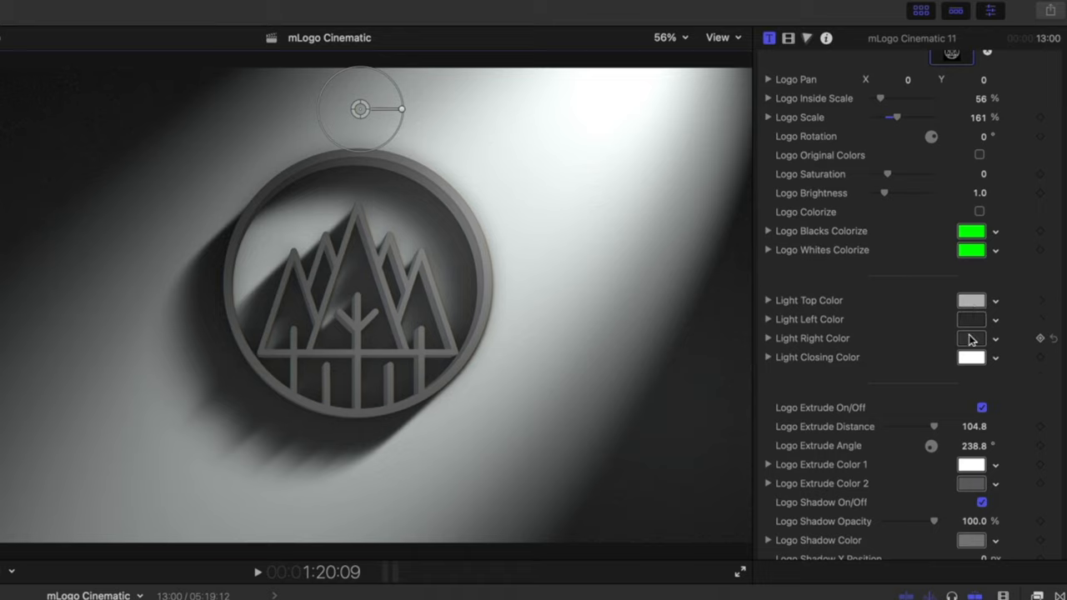
mouse_move(970, 371)
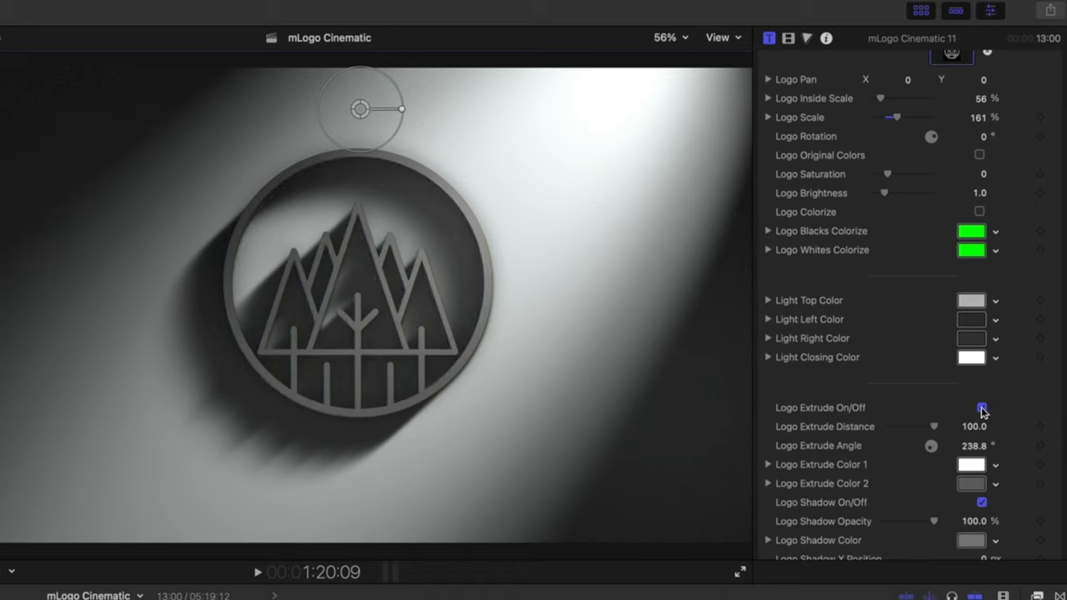
Step: Toggle Letterbox on and off again, leaving no bars, and check Background On/Off
scroll(down, 3)
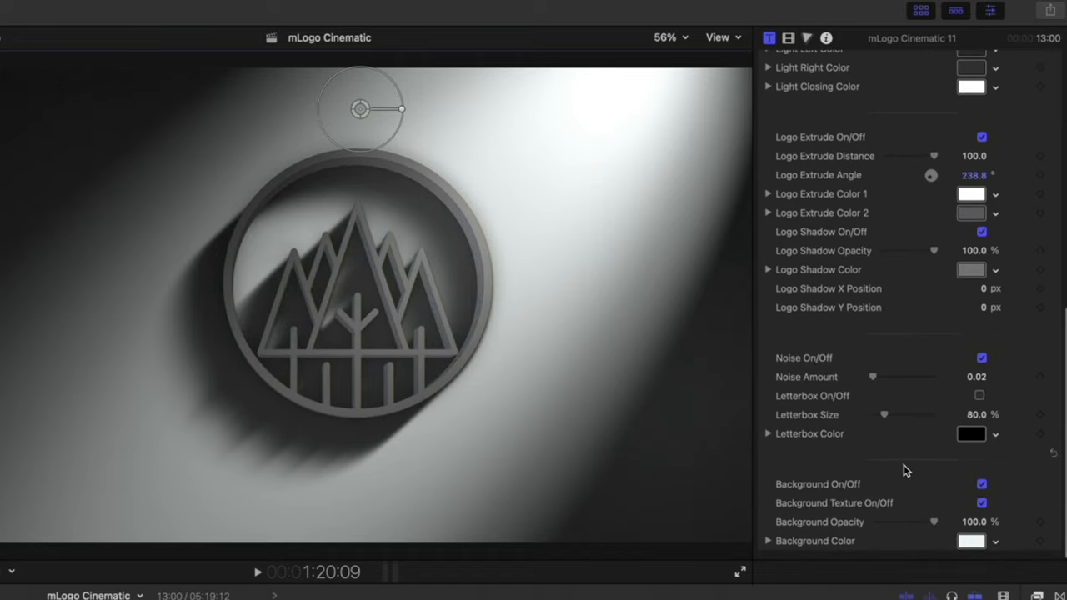
mouse_move(967, 372)
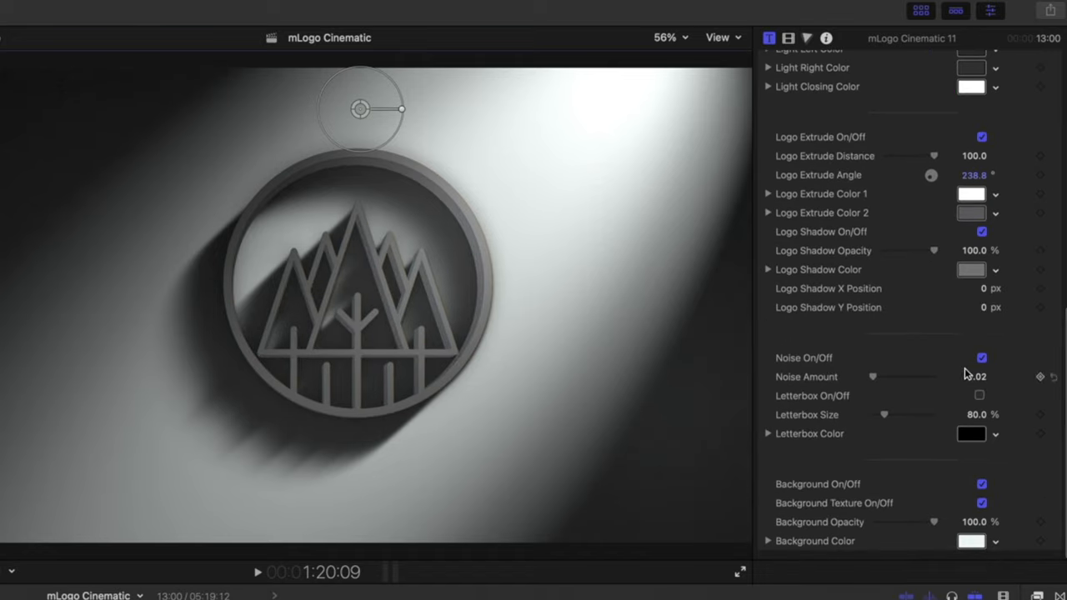
click(979, 395)
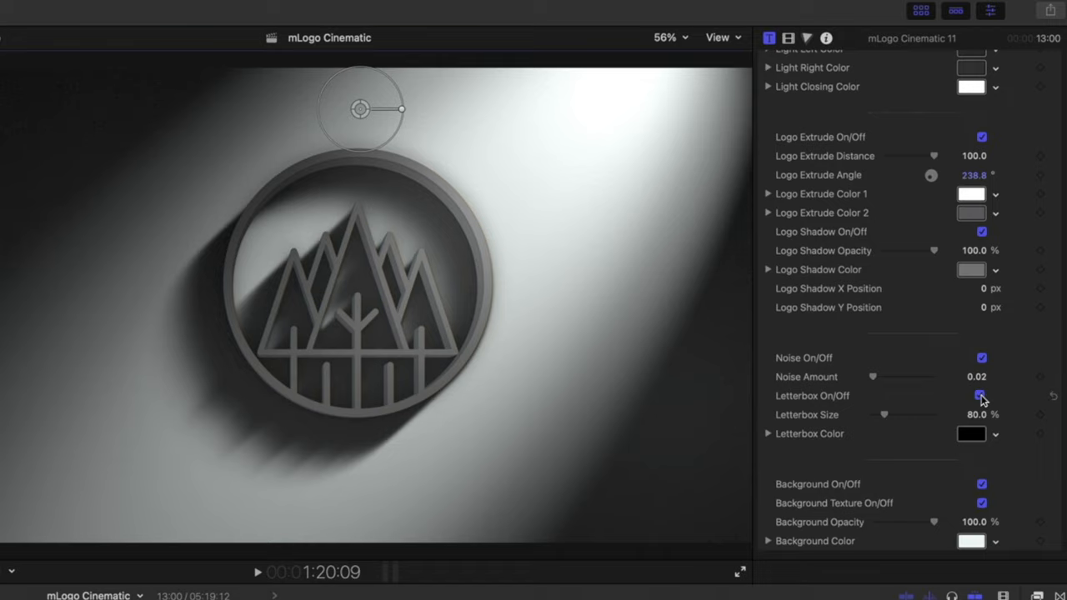
click(979, 395)
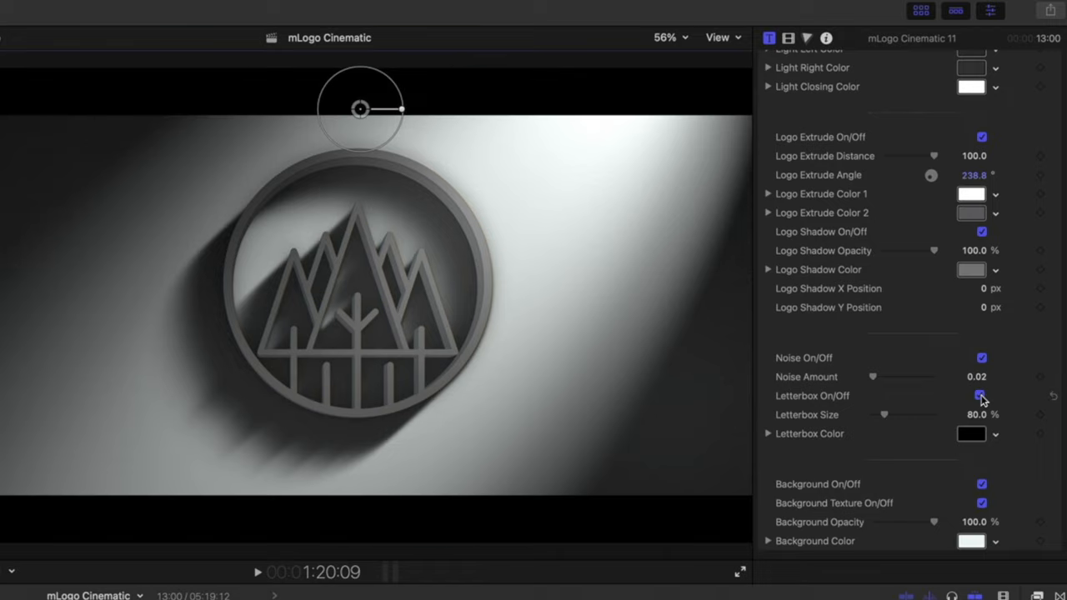
click(979, 396)
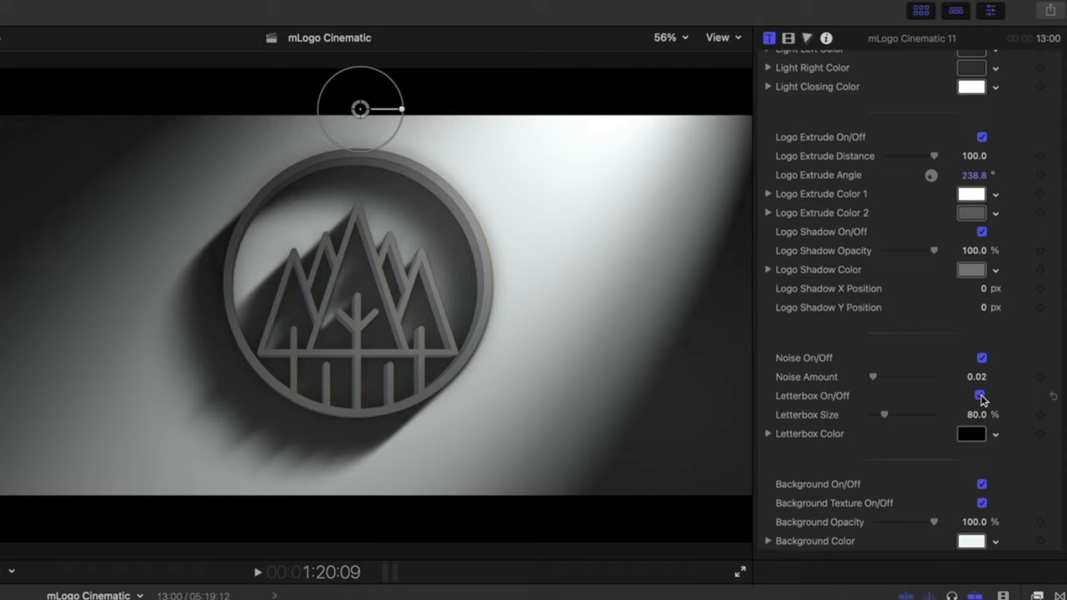
click(979, 395)
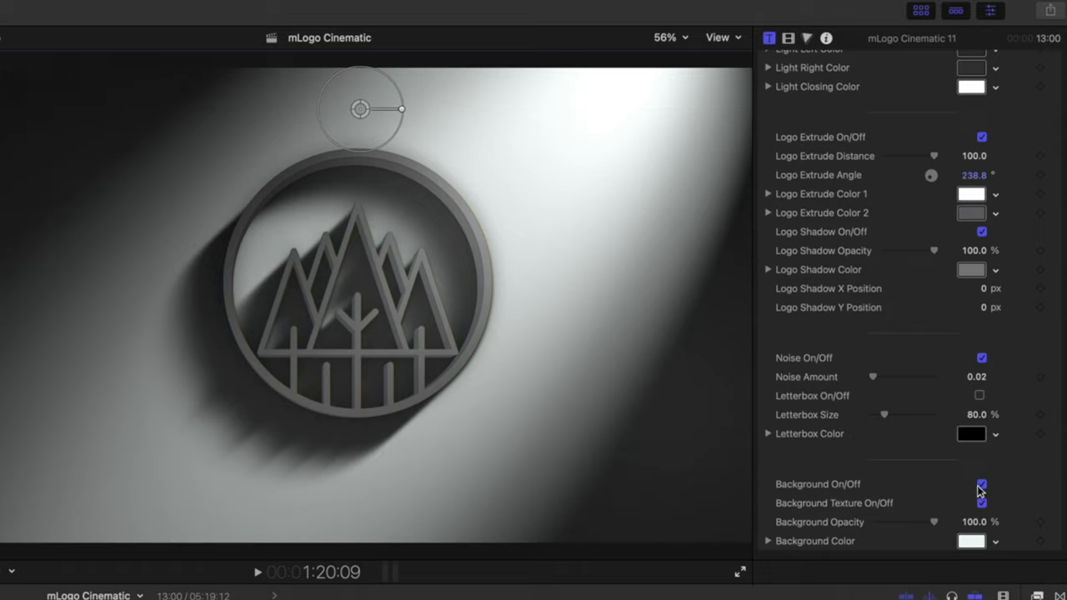
click(979, 484)
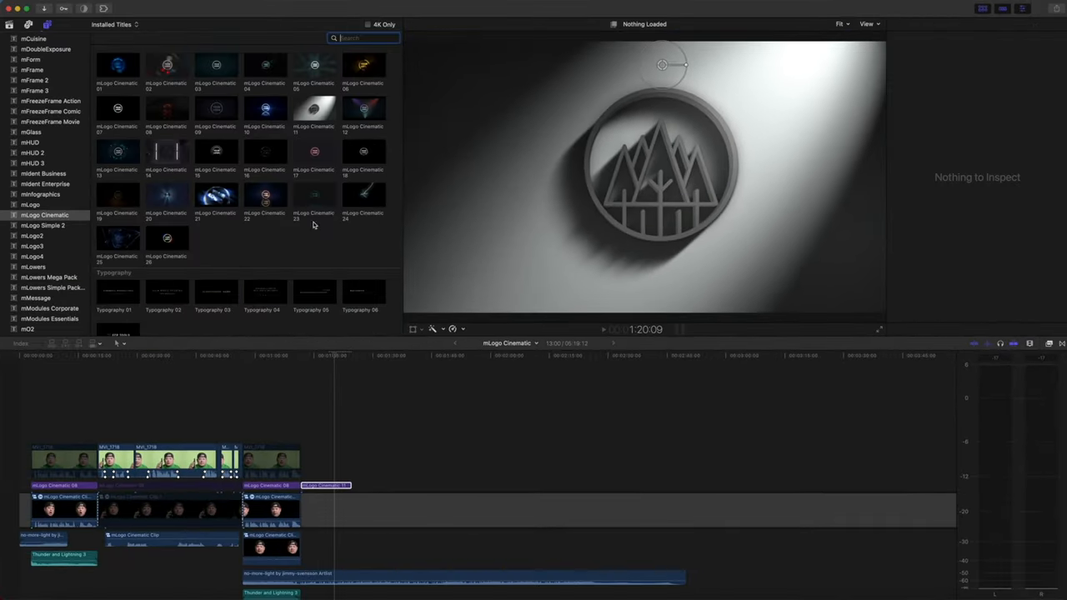
Step: Fill the mLogo Cinematic 24 lightning title's drop zone with the white circle logo clip
click(362, 196)
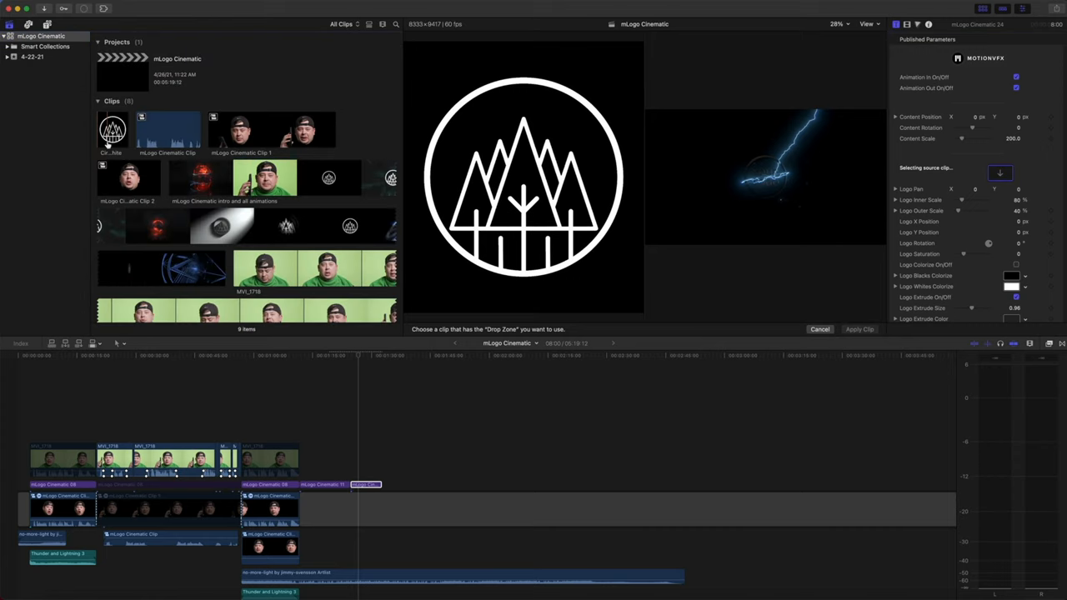
click(859, 330)
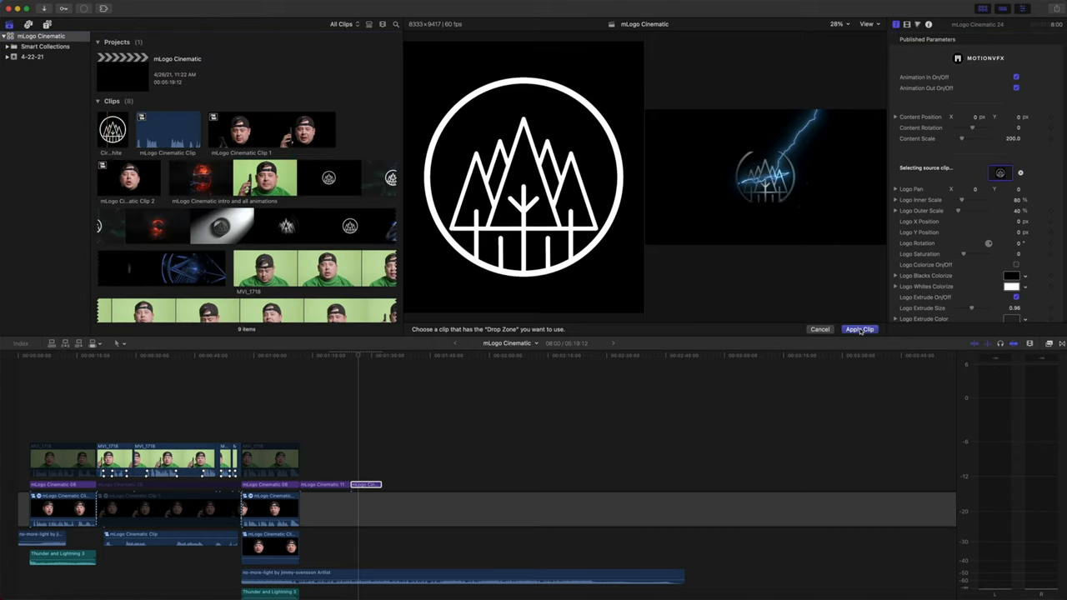
click(858, 330)
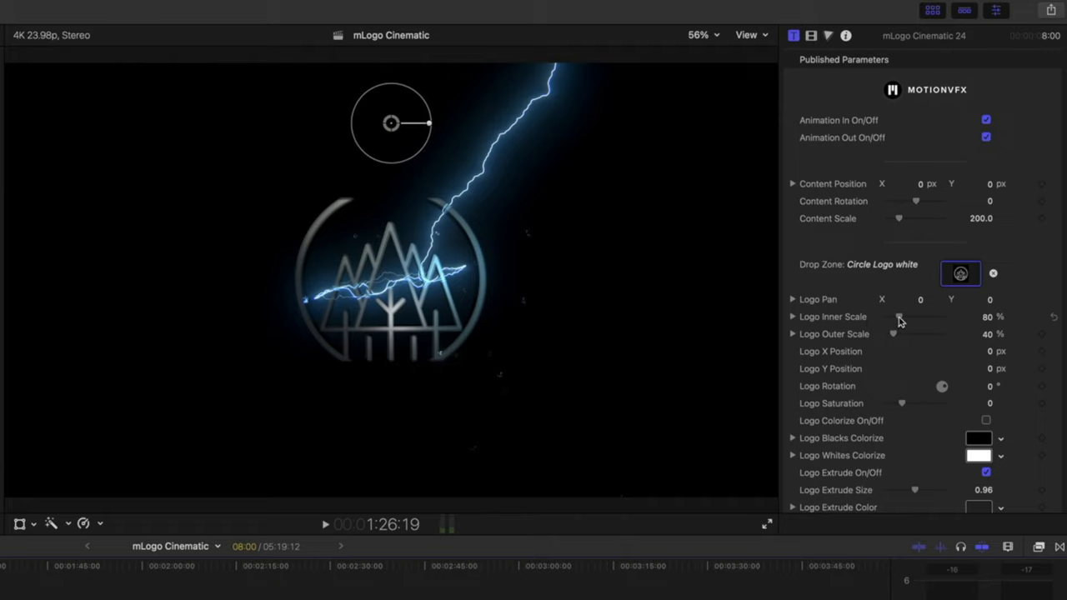
Step: Set the lightning title's inner logo to 66% and content scale to 339.7, then return to the titles browser
drag(900, 317, 899, 317)
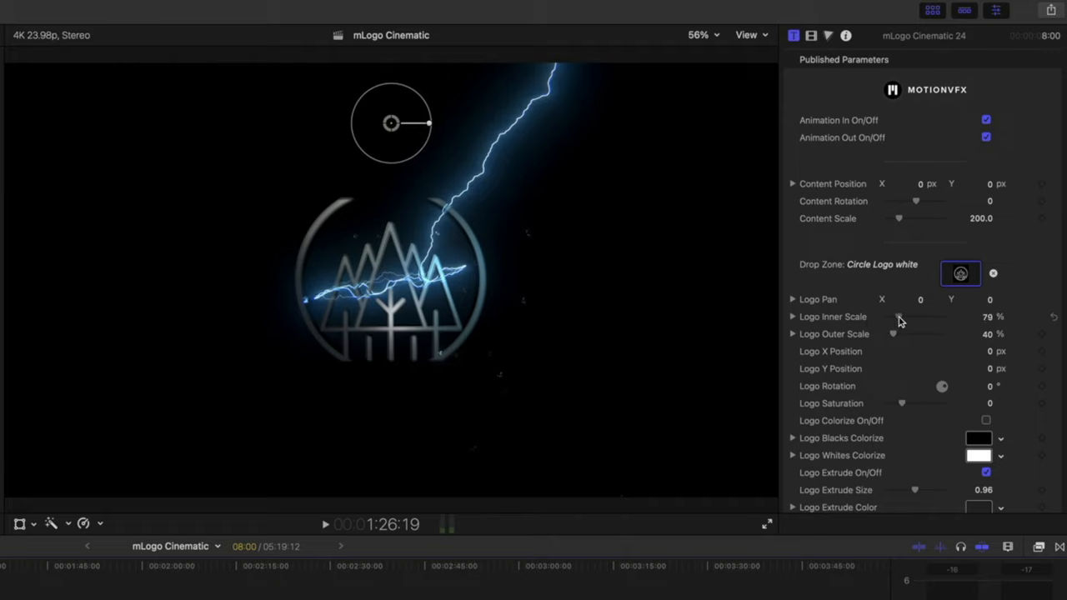
drag(904, 317, 898, 316)
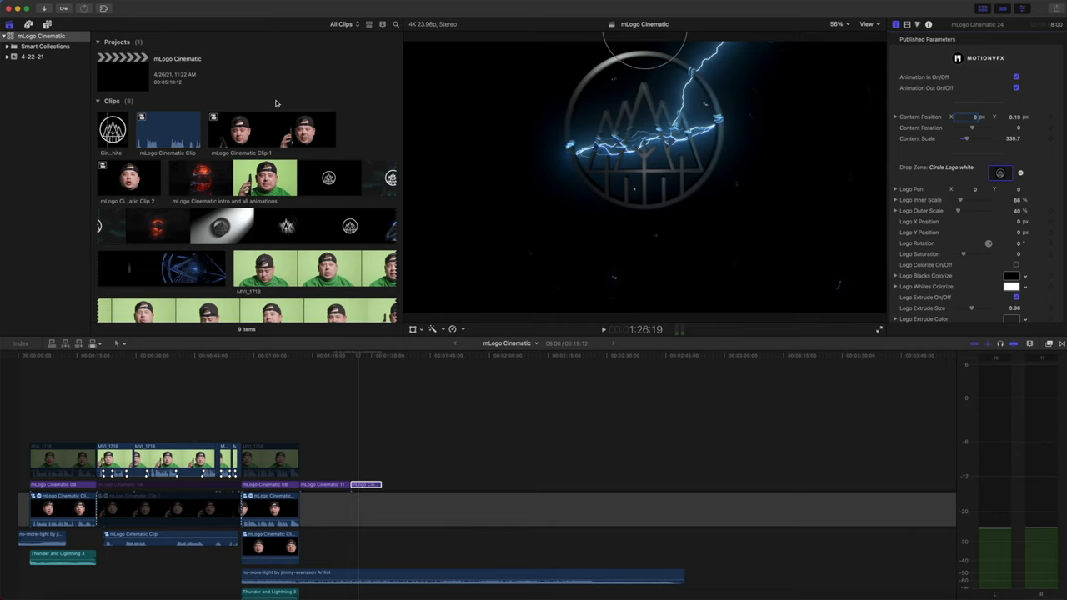
click(60, 17)
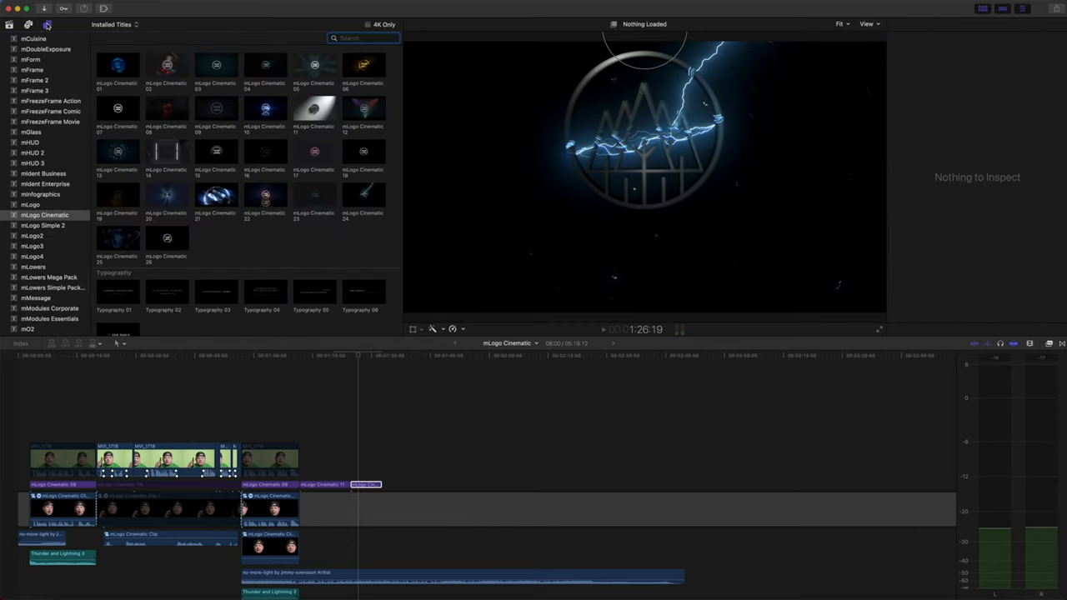
Step: Add the Typography 01 title above the lightning logo clip in the timeline
scroll(down, 3)
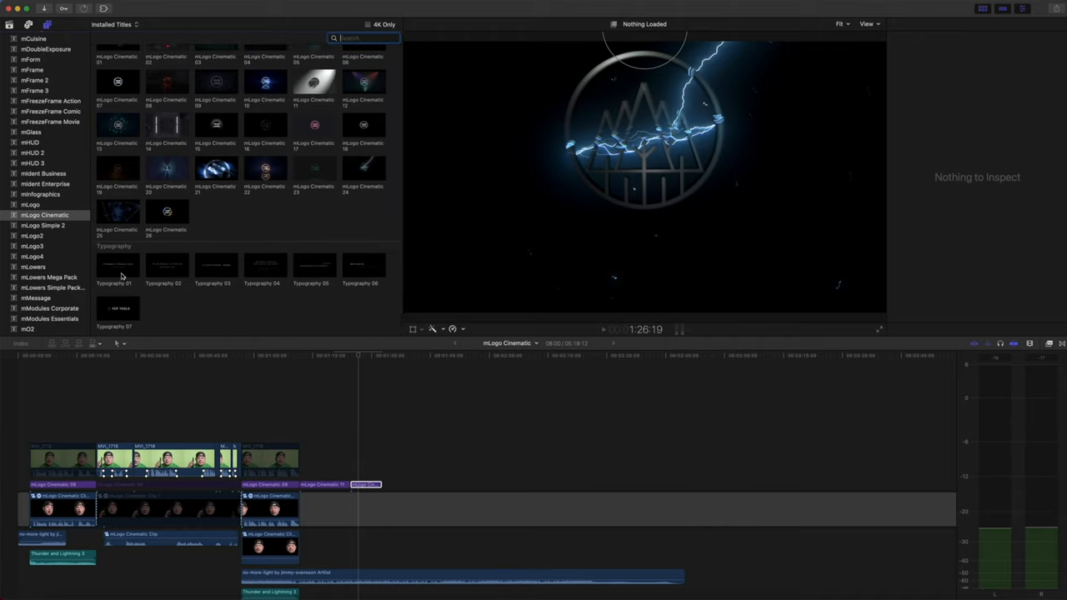
click(118, 265)
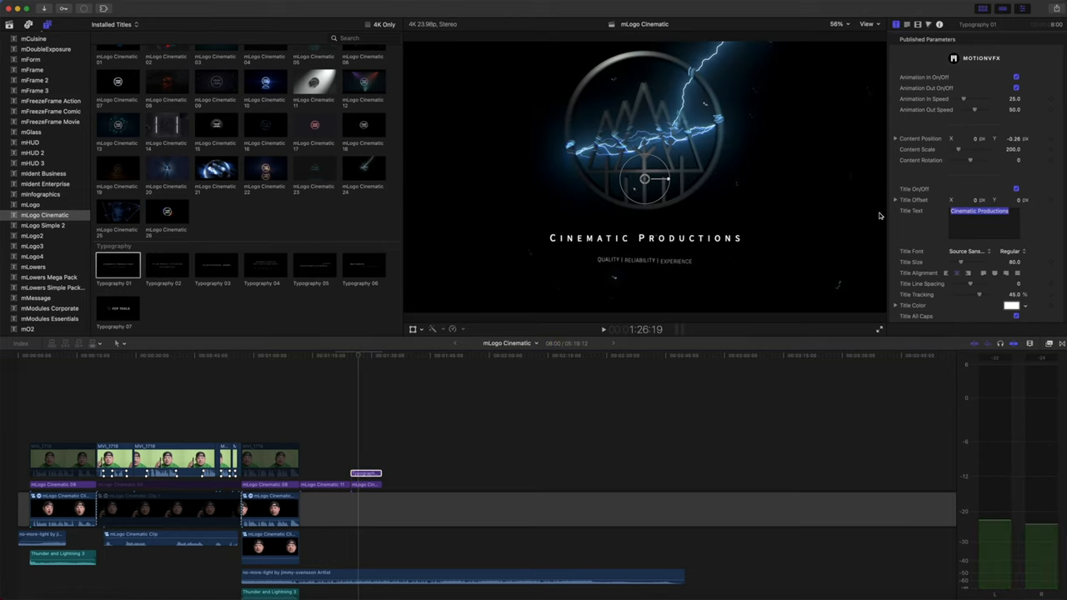
Step: Change the title text to SEED CREATIVE and adjust Title All Caps Size
text(SEED CREATIVE)
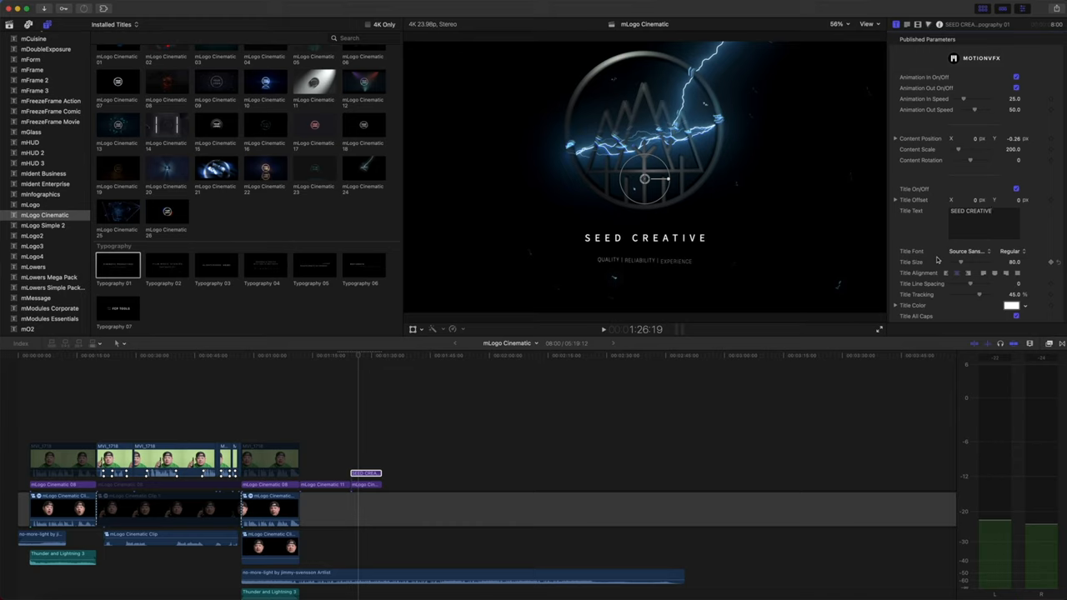
mouse_move(927, 81)
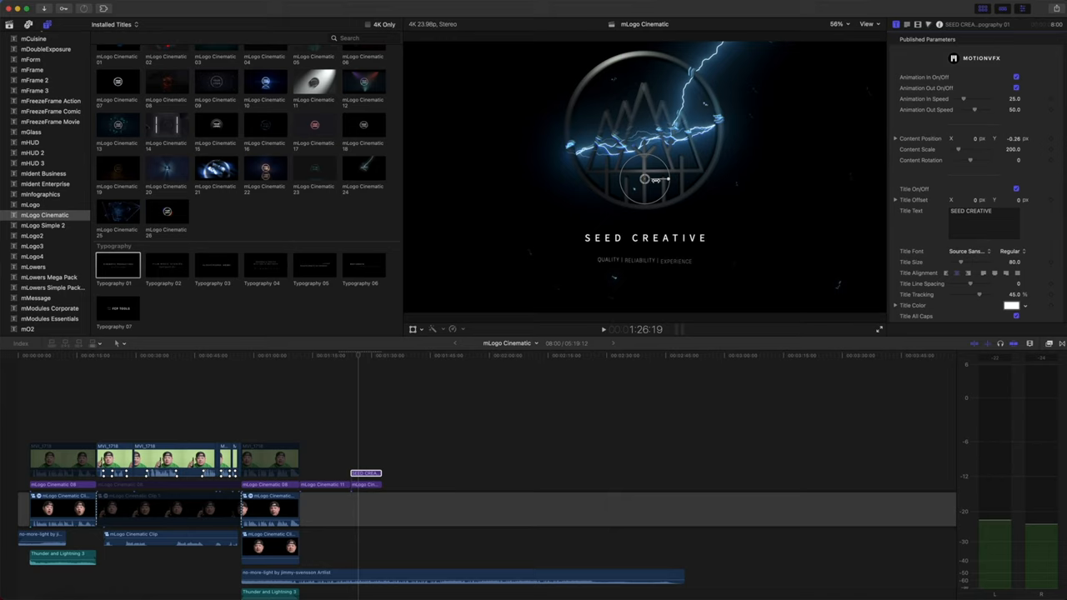
click(983, 221)
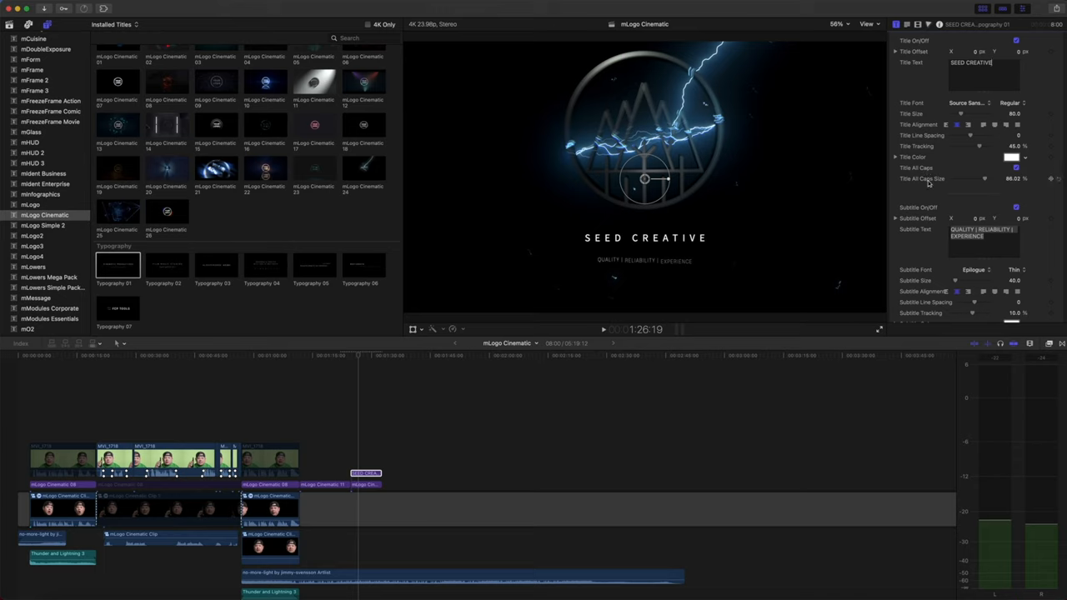
scroll(down, 3)
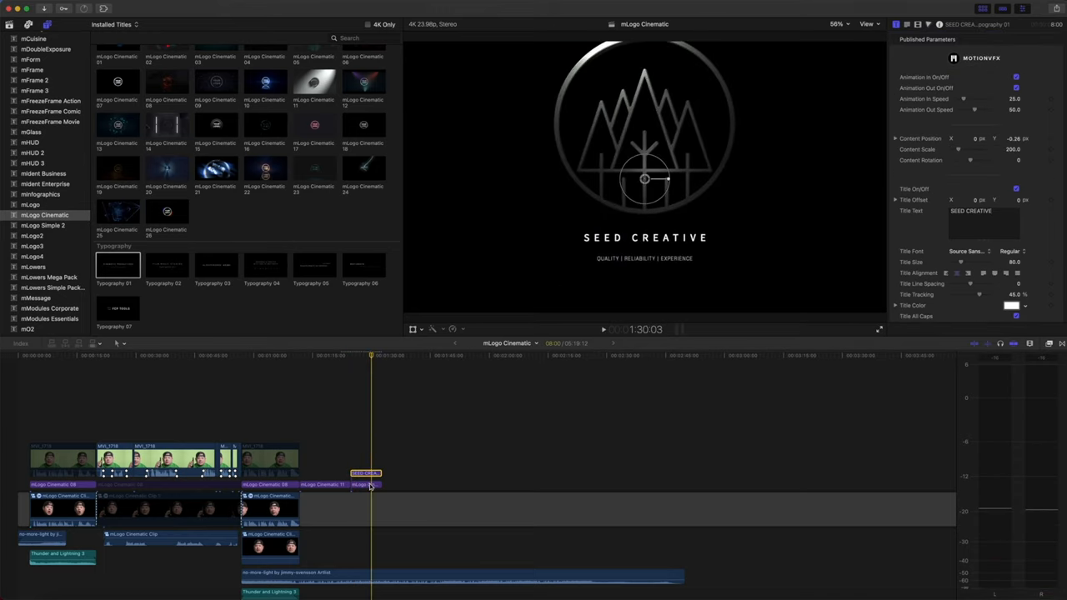
click(368, 484)
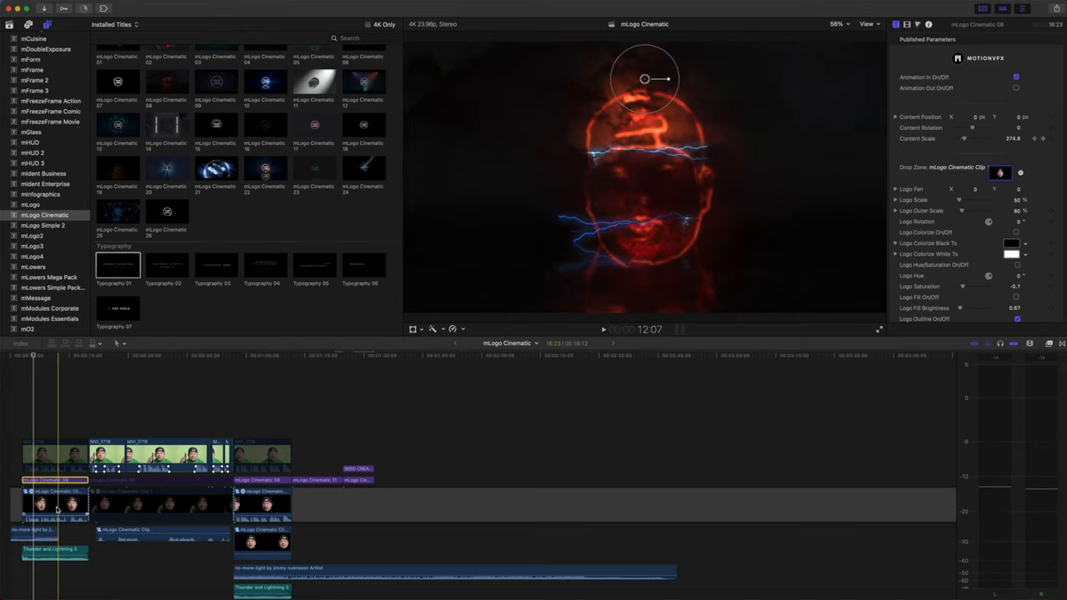
Step: Select the opening mLogo Cinematic 08 face title for review
click(52, 506)
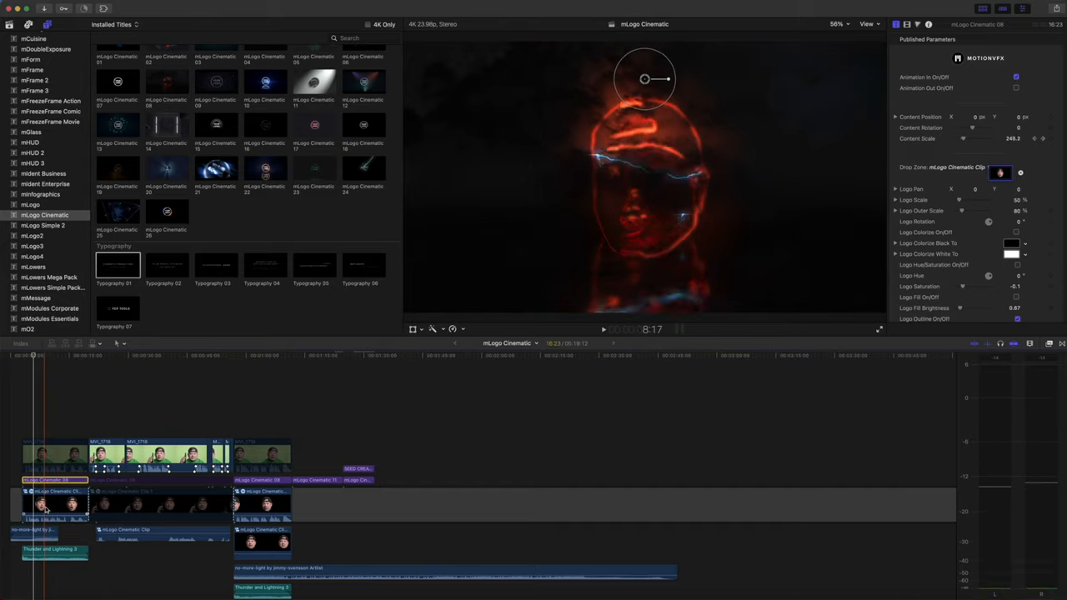